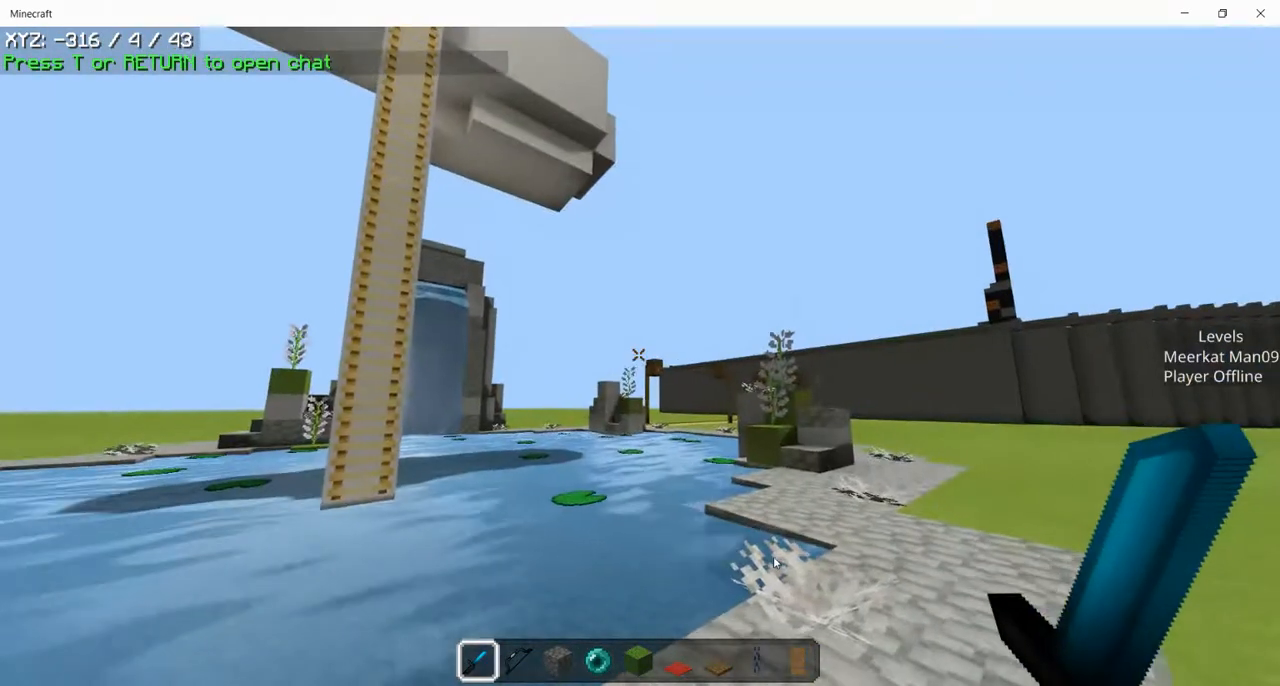
Pause the game, check the list of players in this world, then close it.
key(Escape)
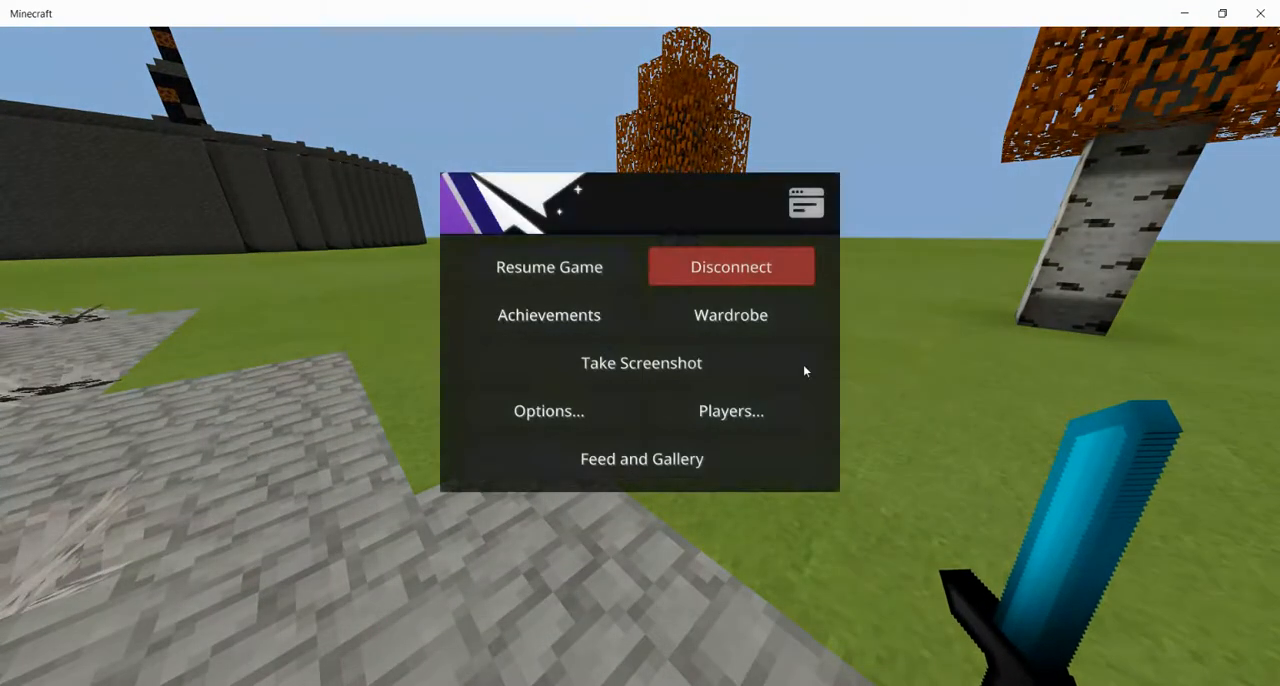
click(730, 412)
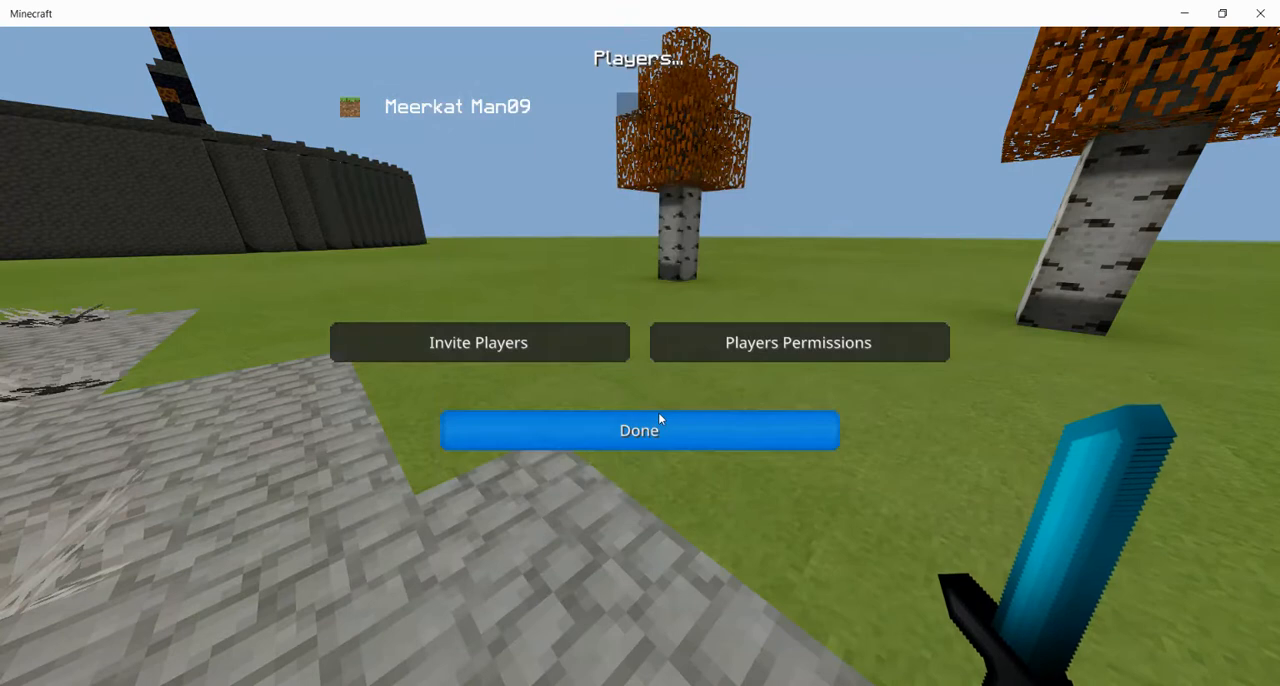
click(638, 430)
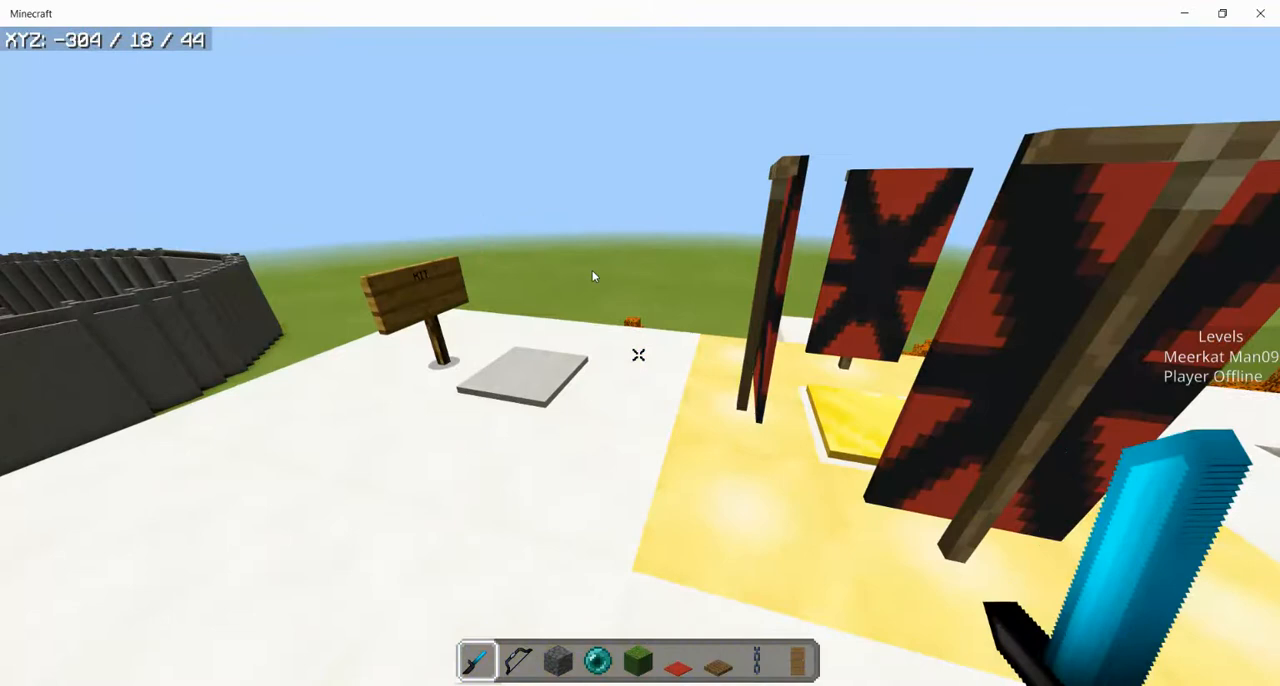
mouse_move(638, 356)
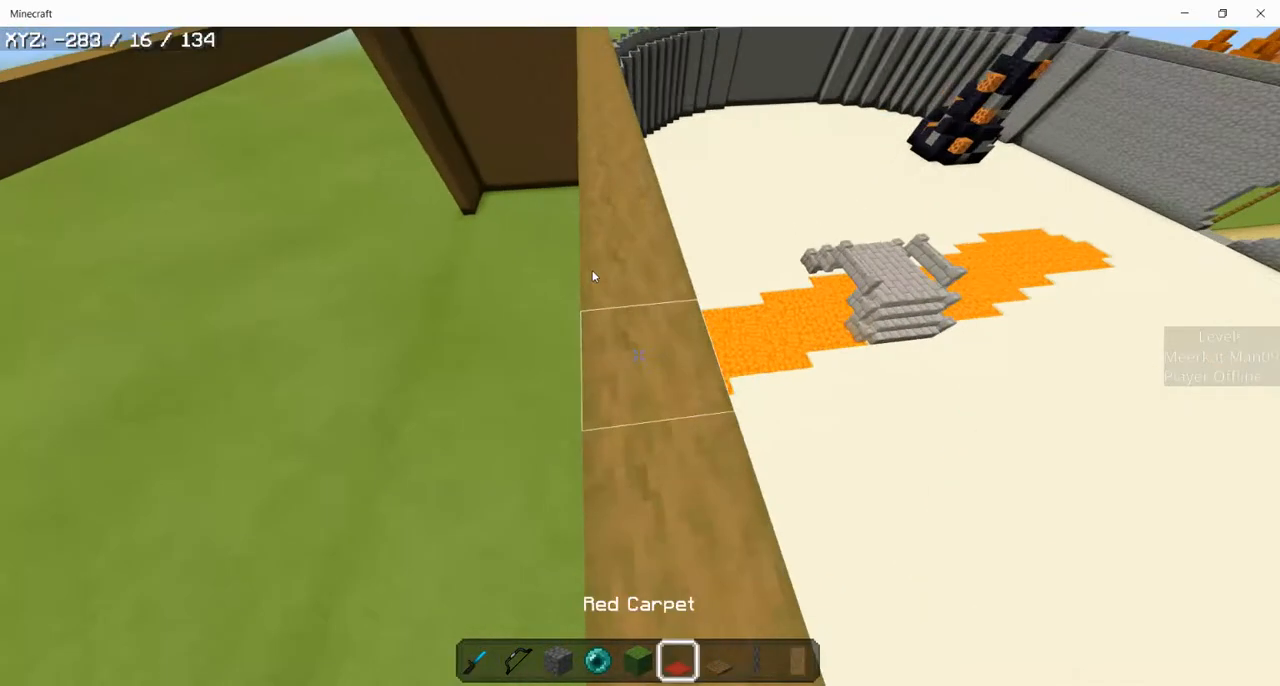
Select hotbar slot 1, switch camera view with F5, and pause at the tour's end.
key(1)
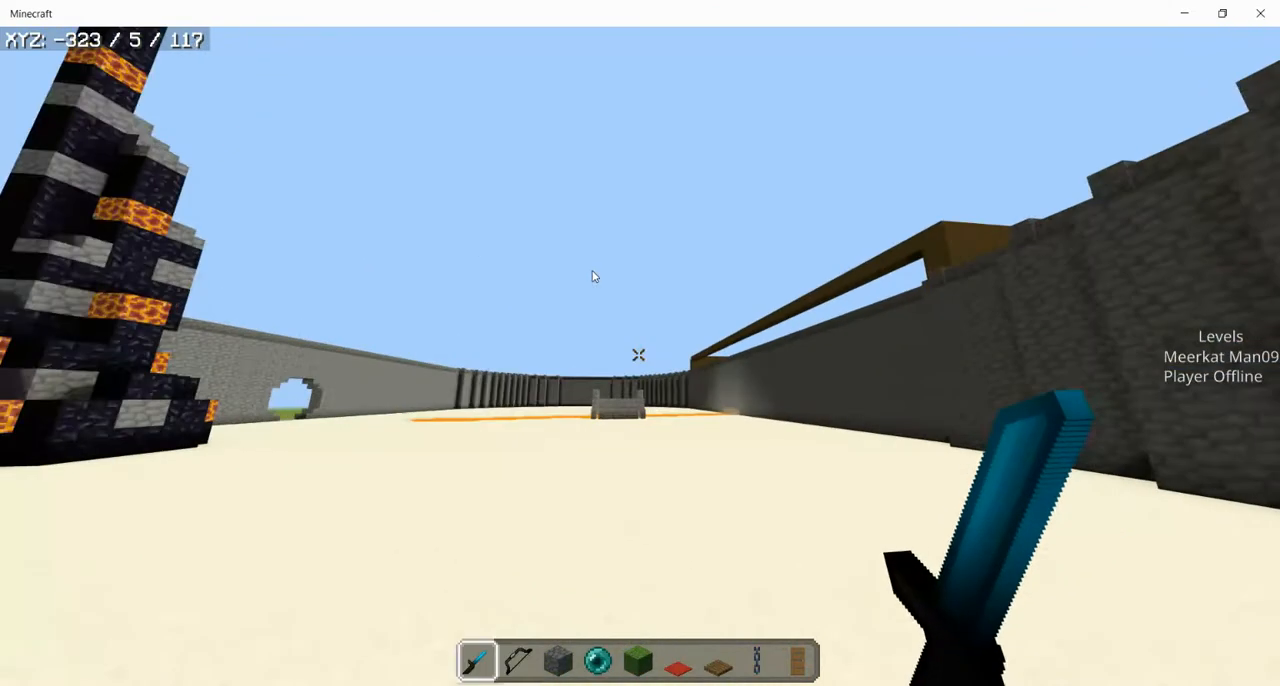
key(F5)
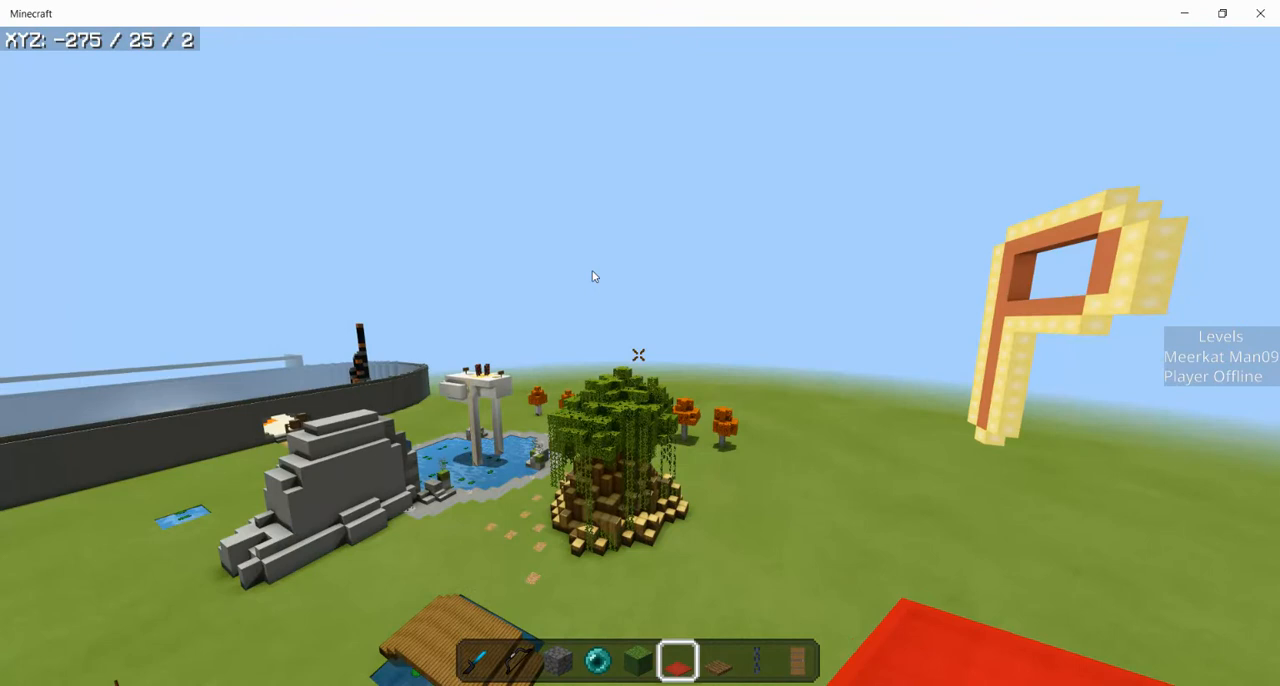
key(Escape)
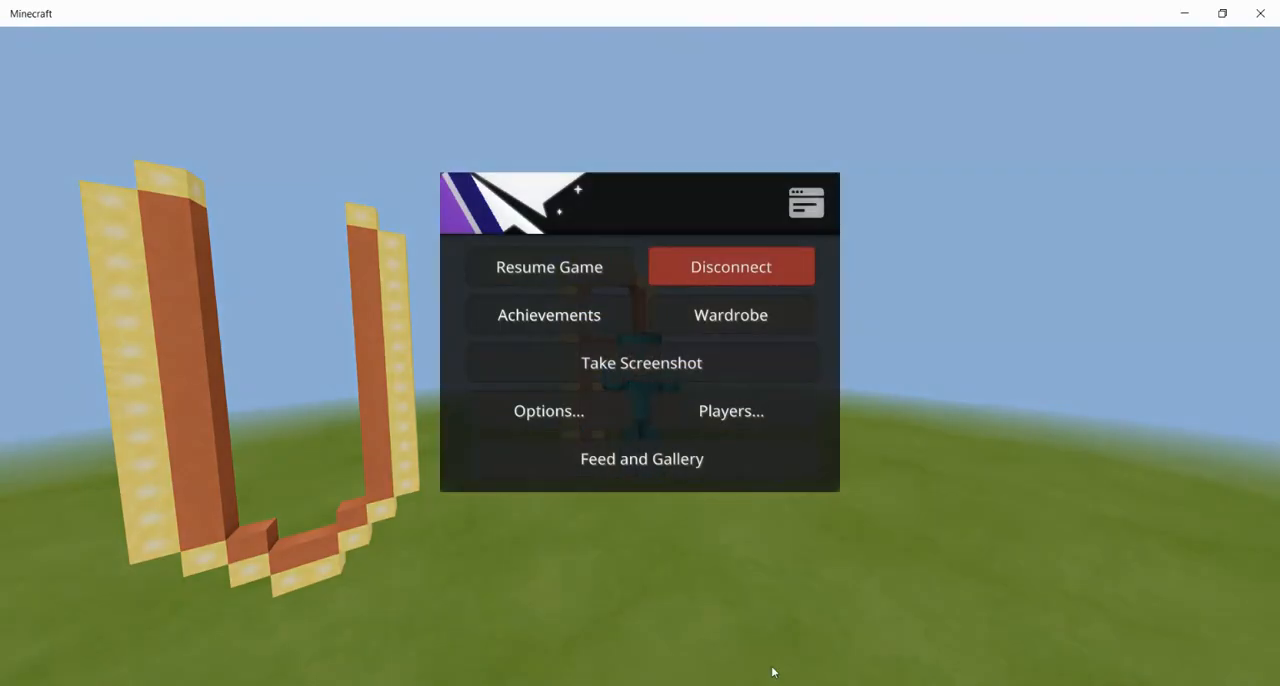